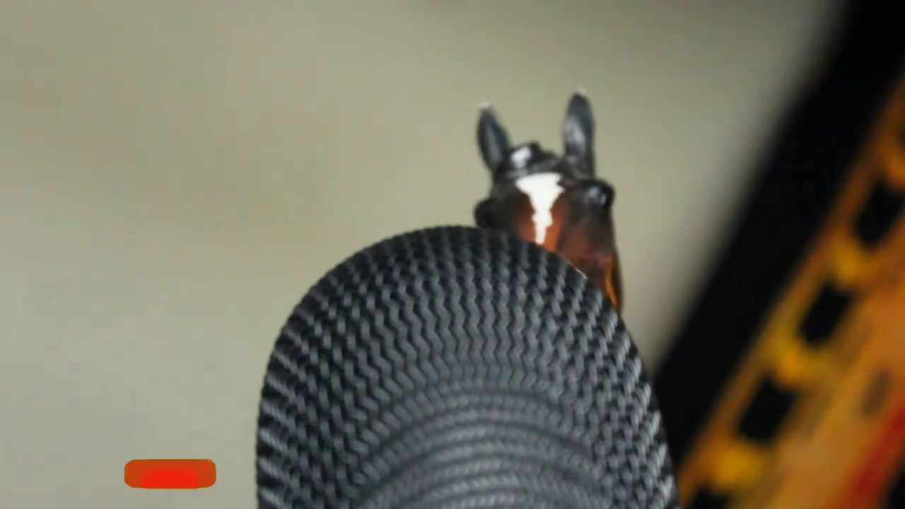
left_click(168, 478)
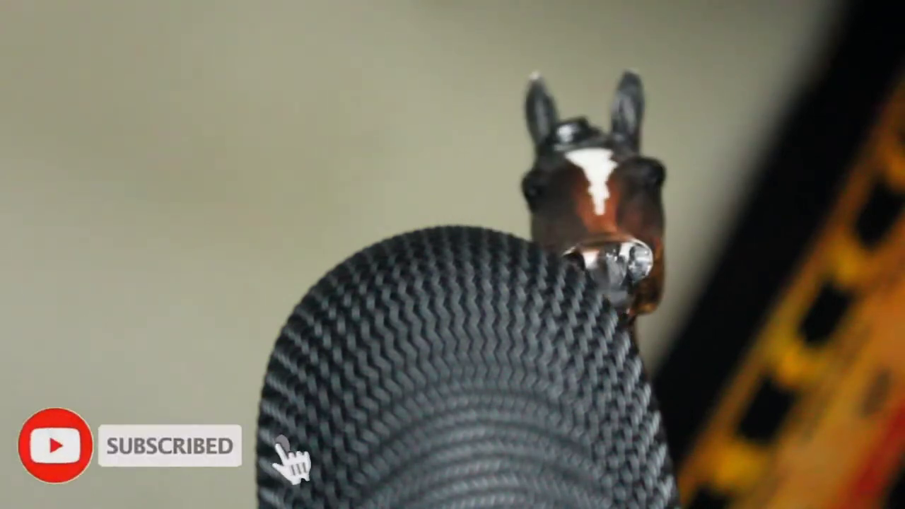